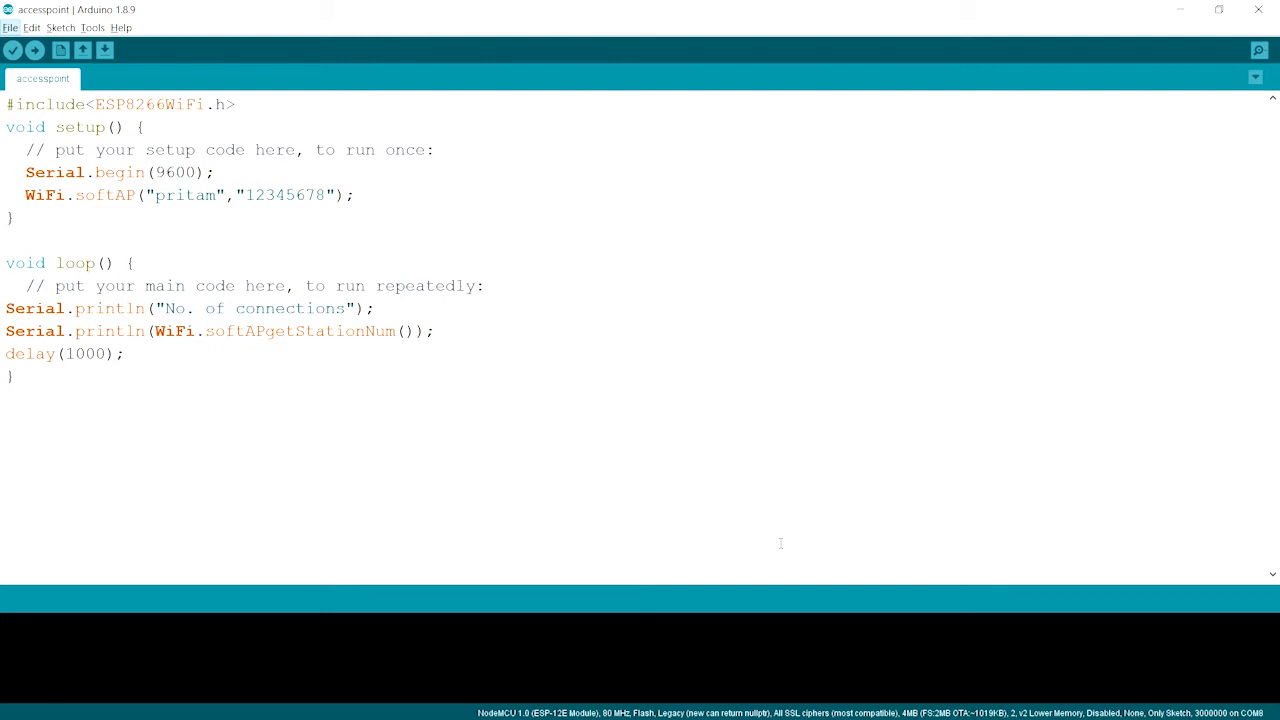
mouse_move(488, 395)
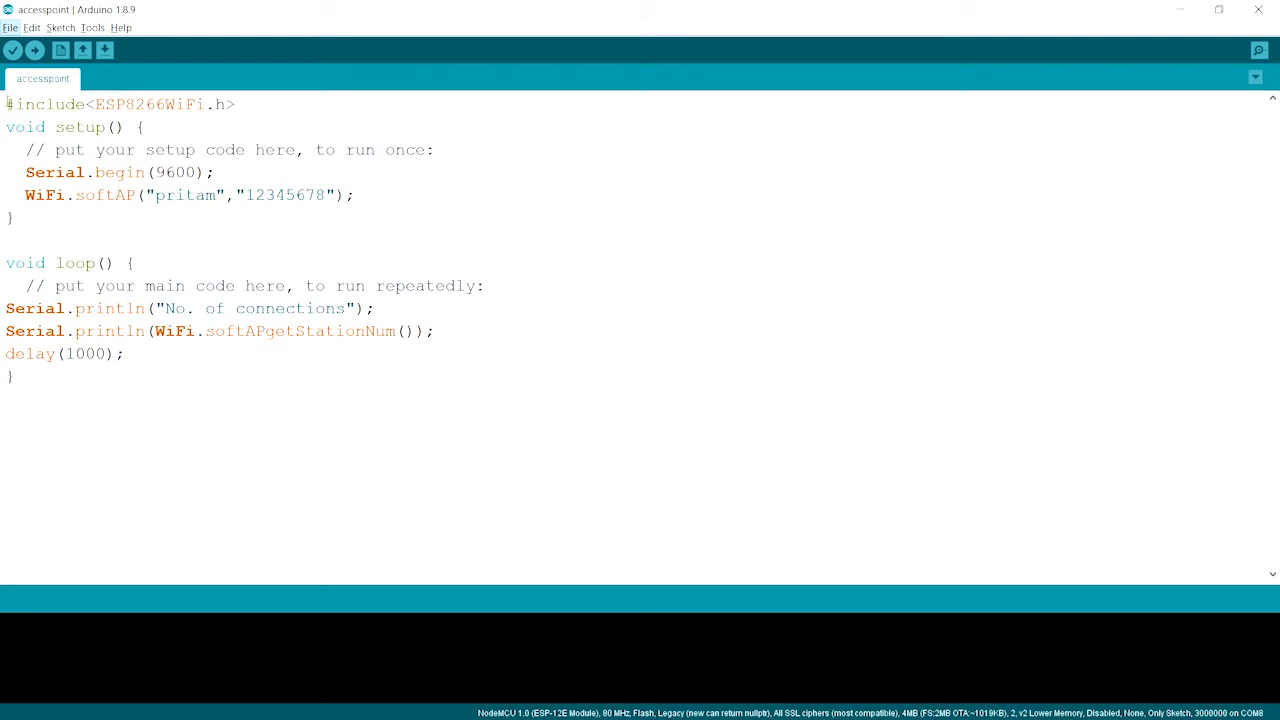
Review the ESP8266WiFi include and the WiFi.softAP call in the sketch.
triple_click(120, 104)
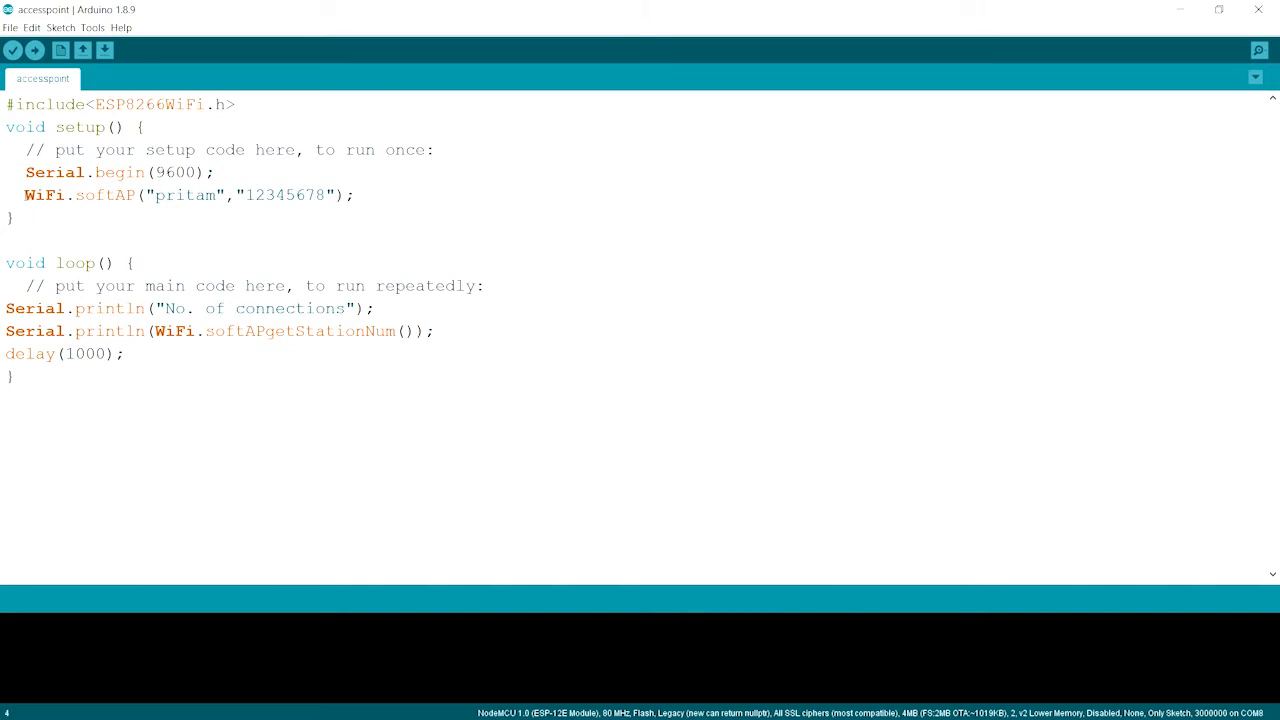
double_click(45, 195)
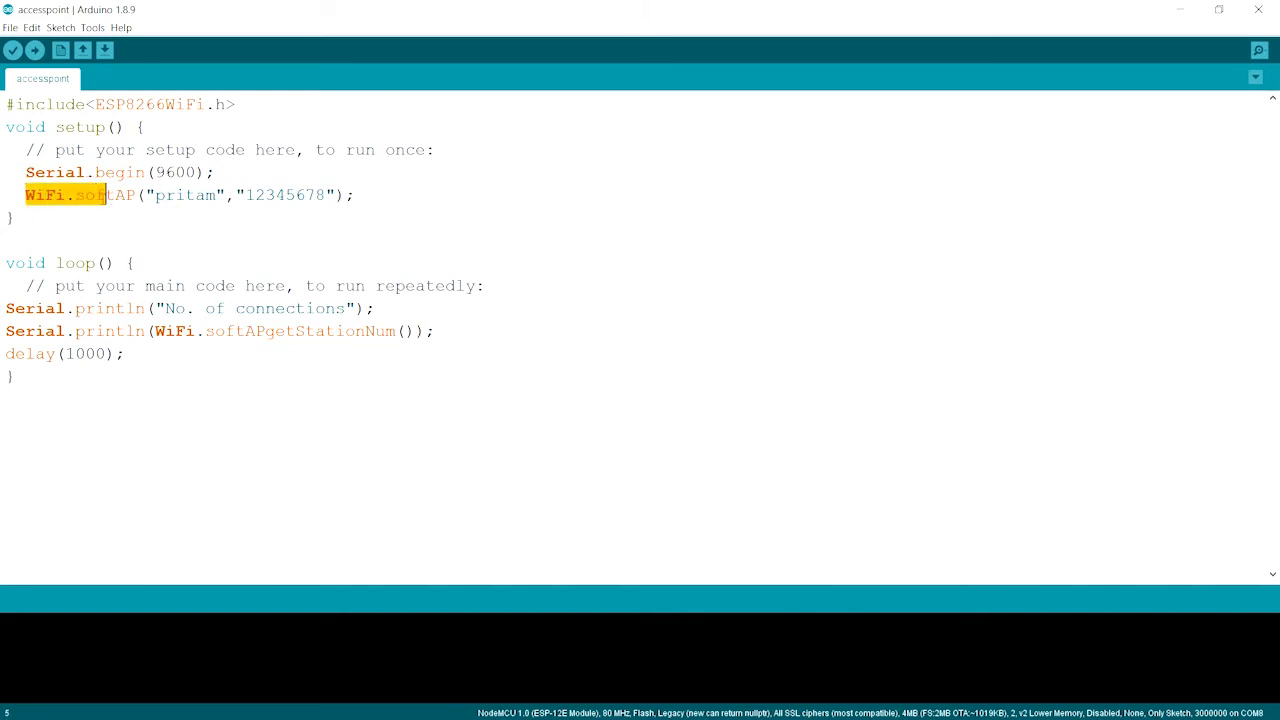
left_click(118, 195)
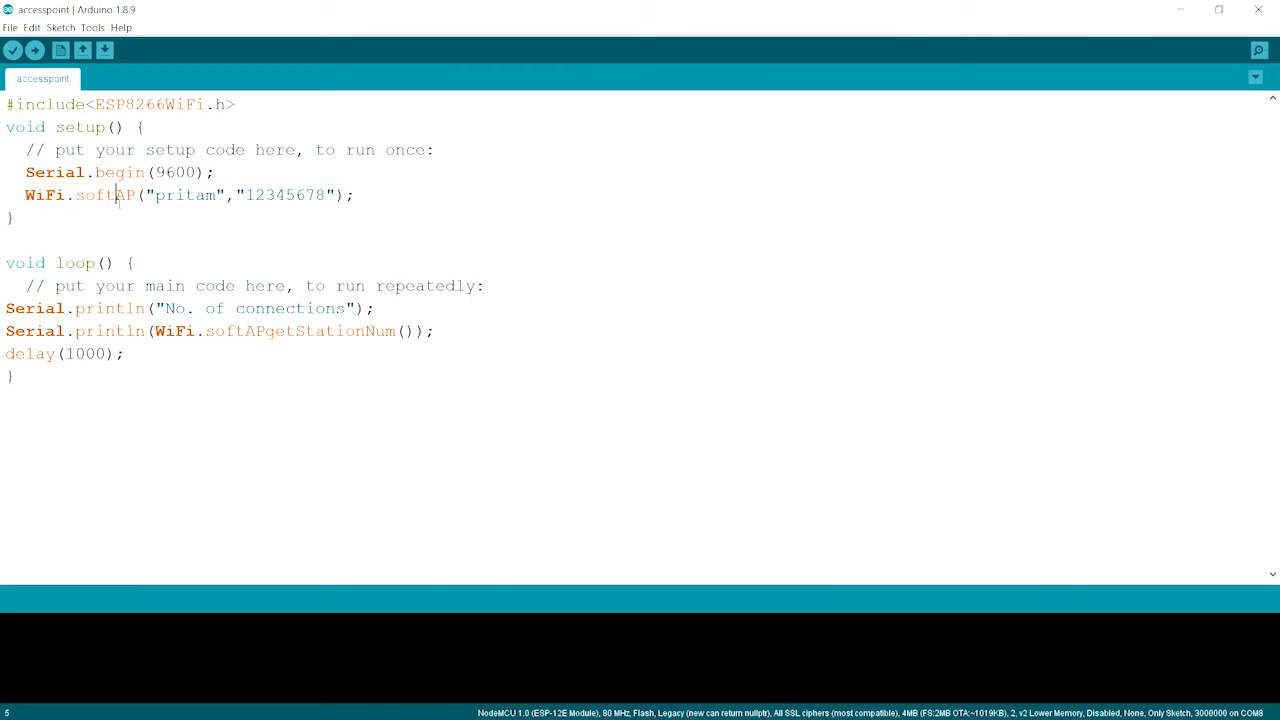
double_click(97, 195)
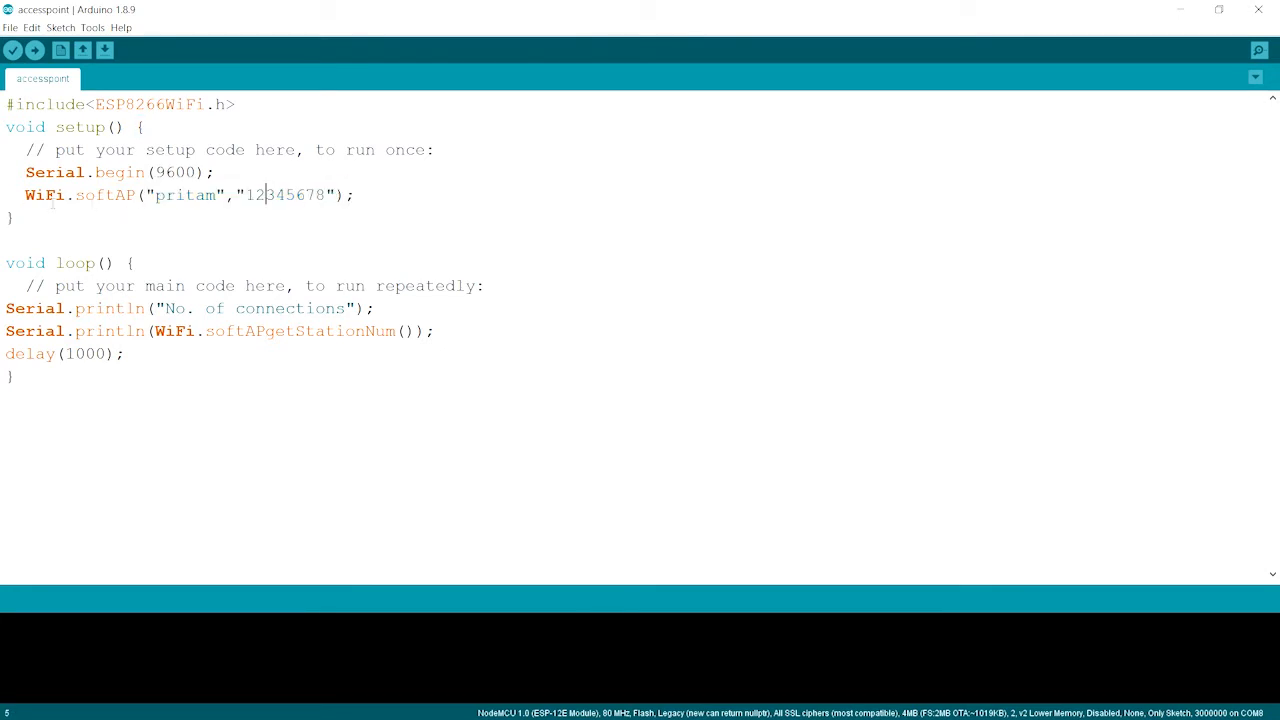
double_click(45, 195)
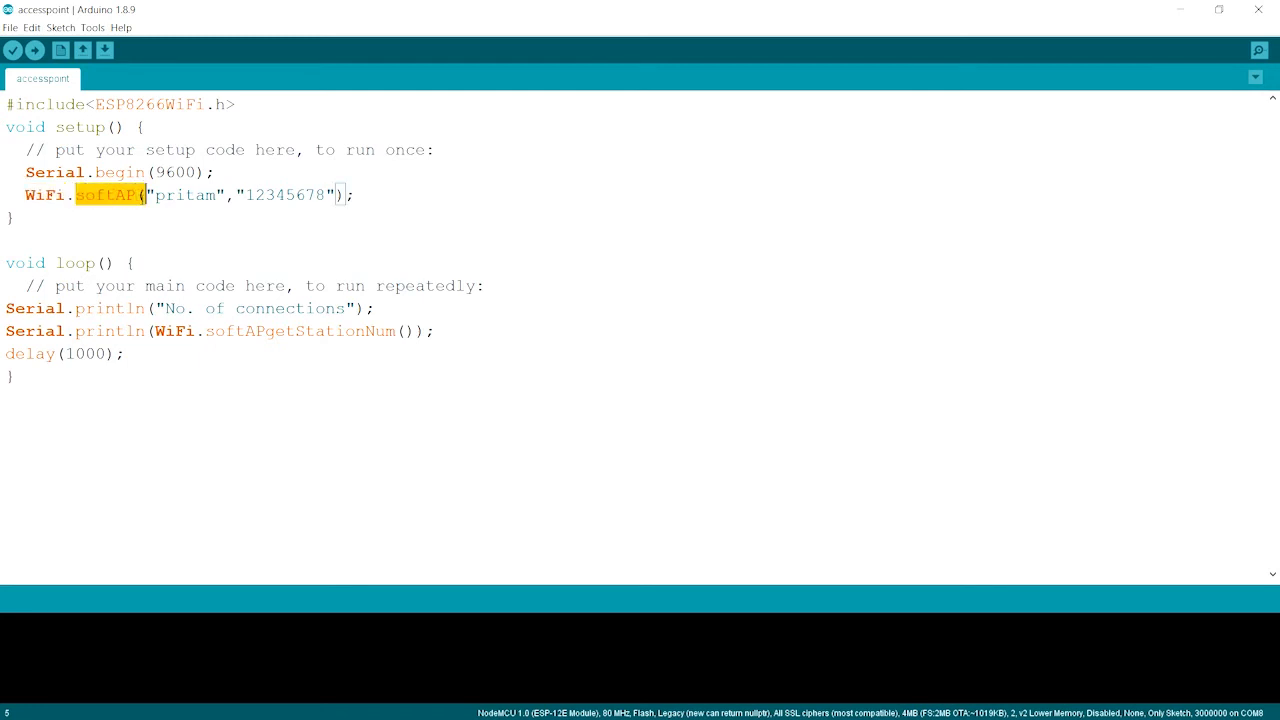
left_click(128, 195)
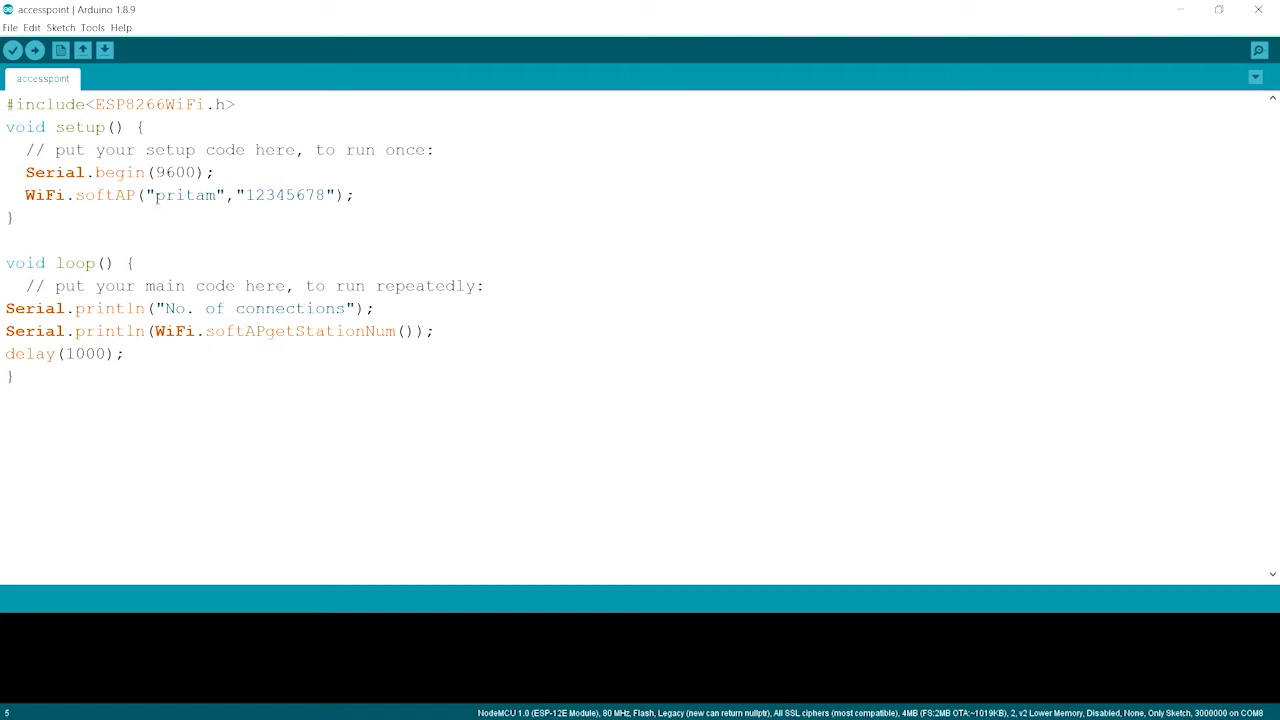
double_click(184, 195)
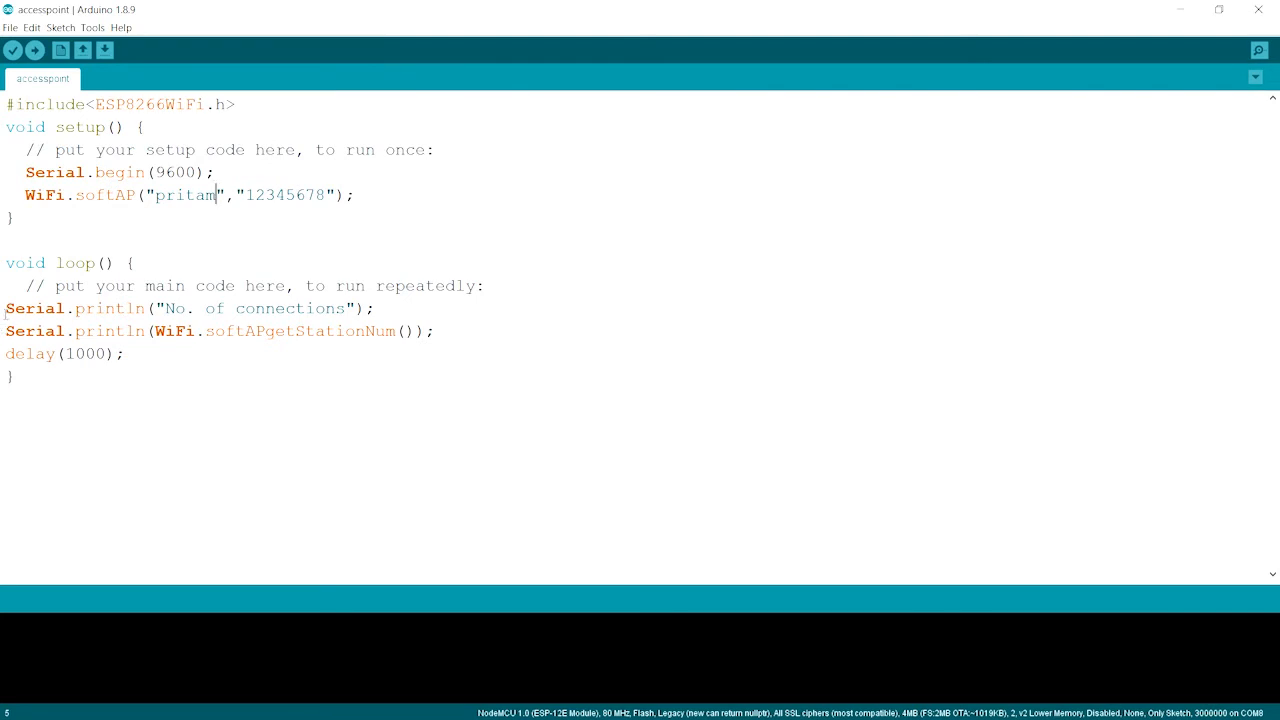
Review the 'pritam' network name and the Serial print of softAPgetStationNum.
double_click(35, 308)
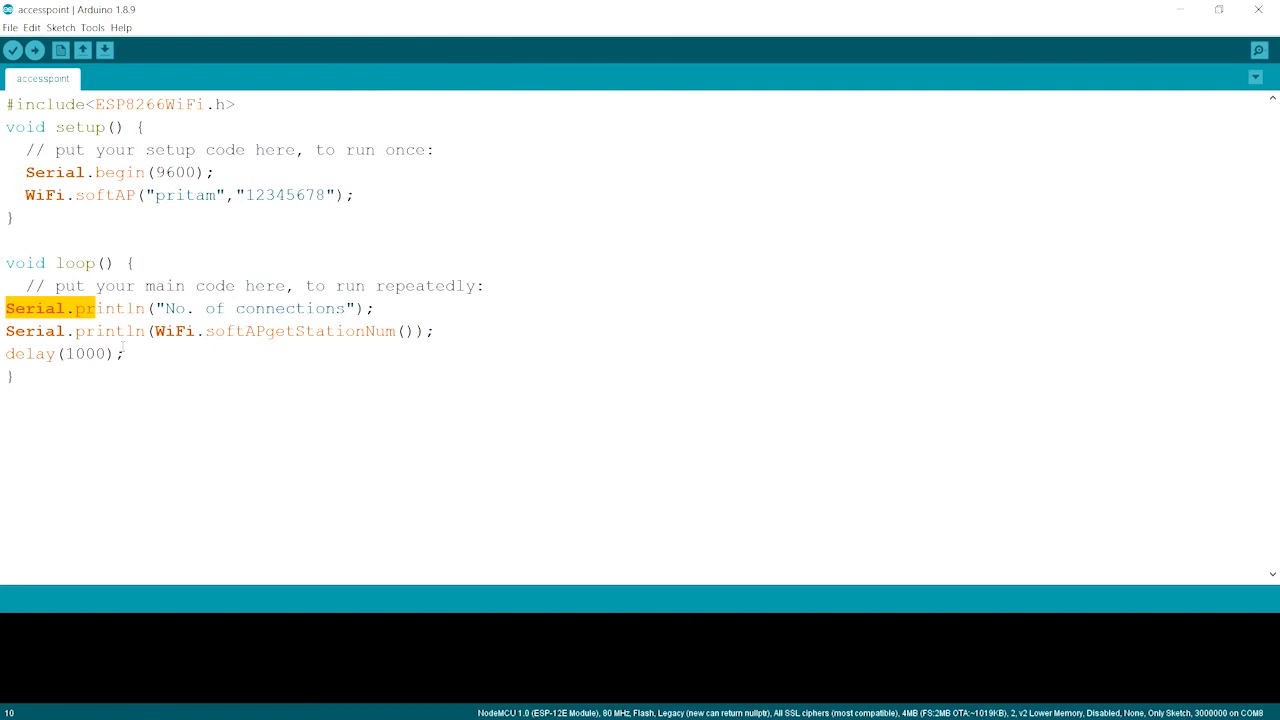
mouse_move(221, 347)
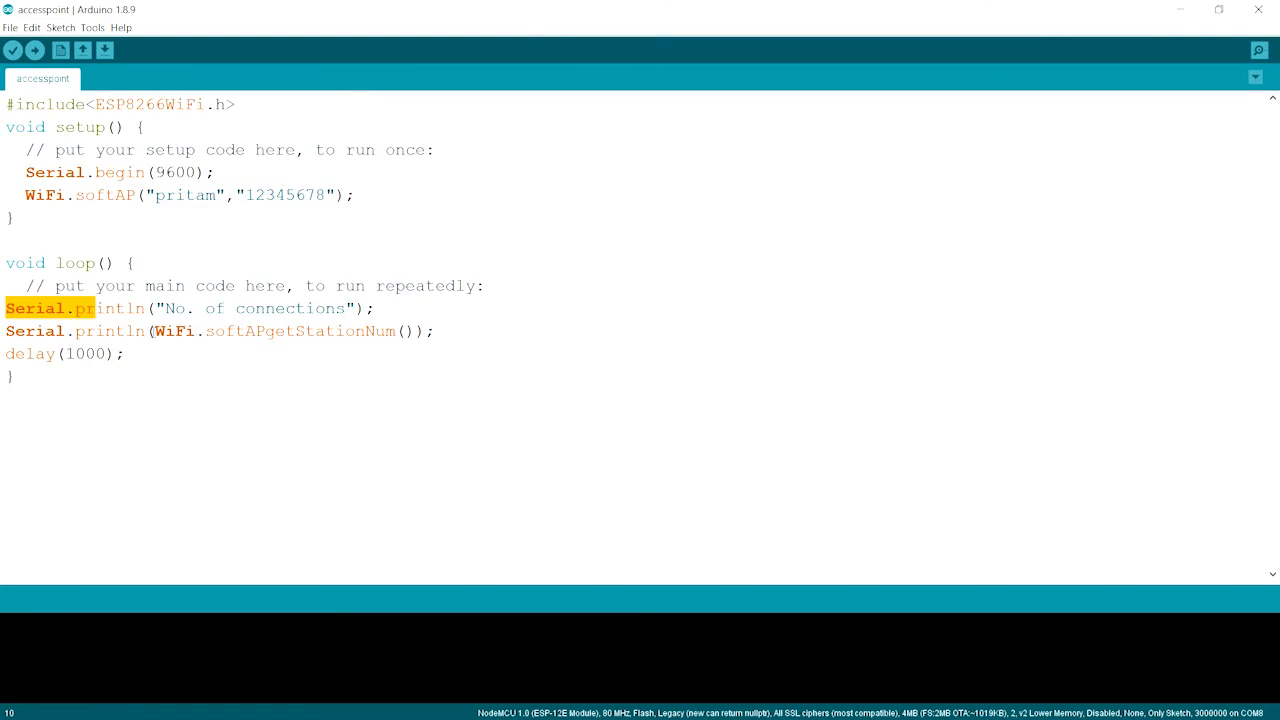
double_click(172, 331)
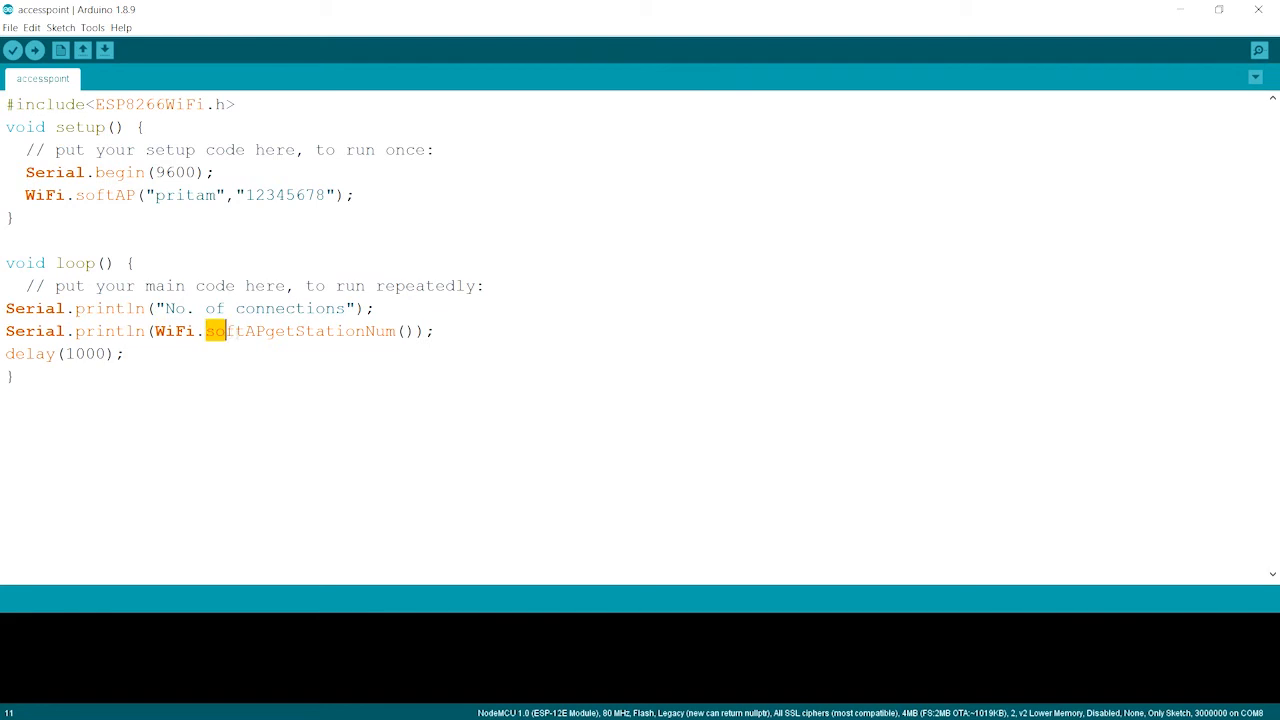
double_click(232, 331)
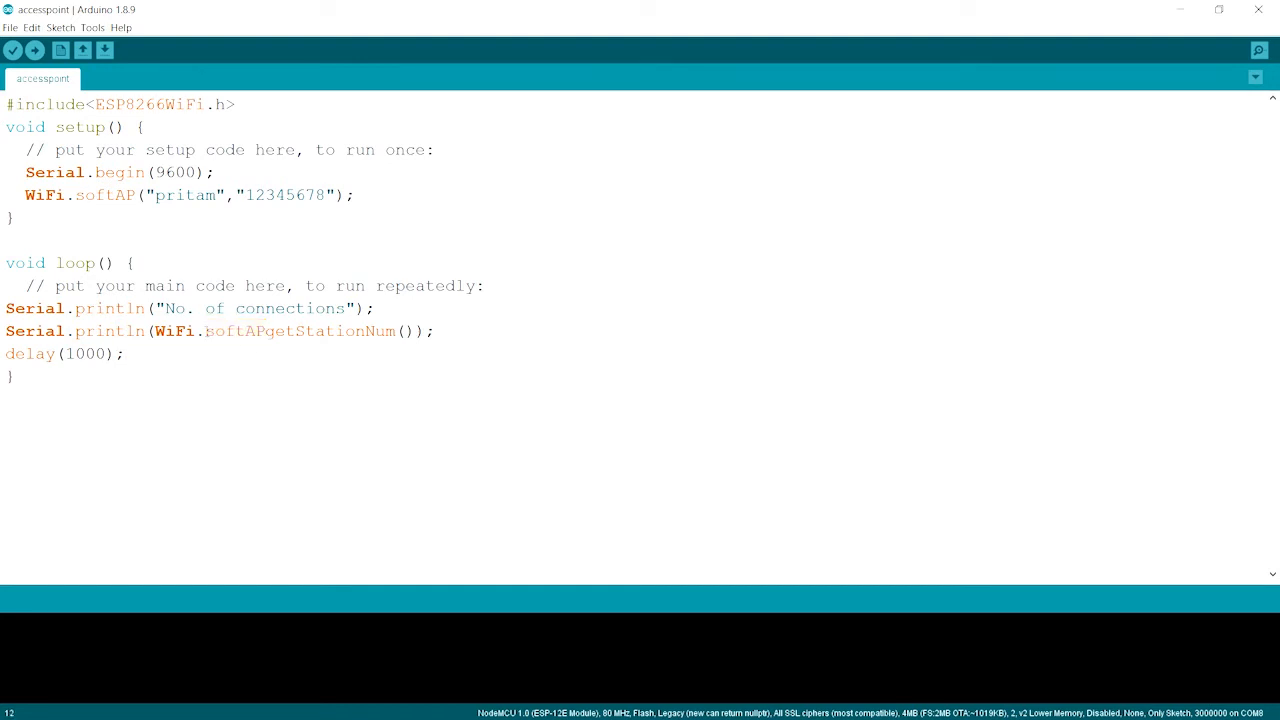
double_click(223, 331)
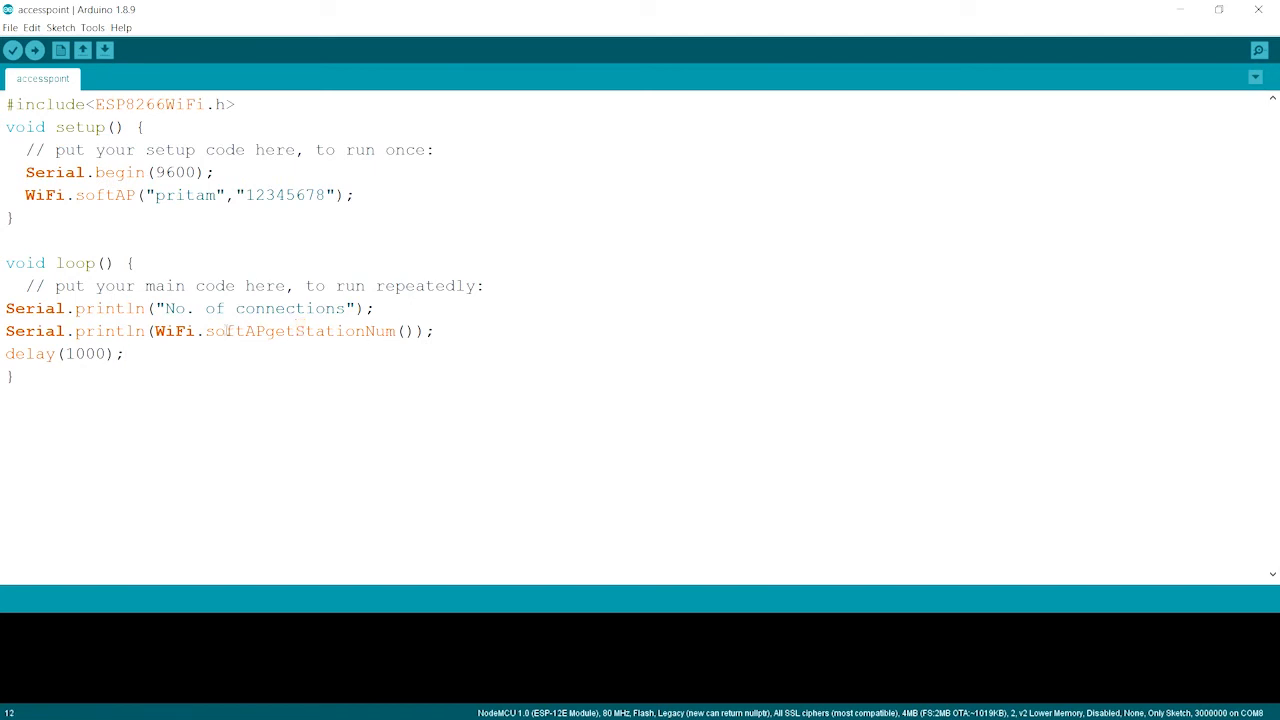
double_click(238, 331)
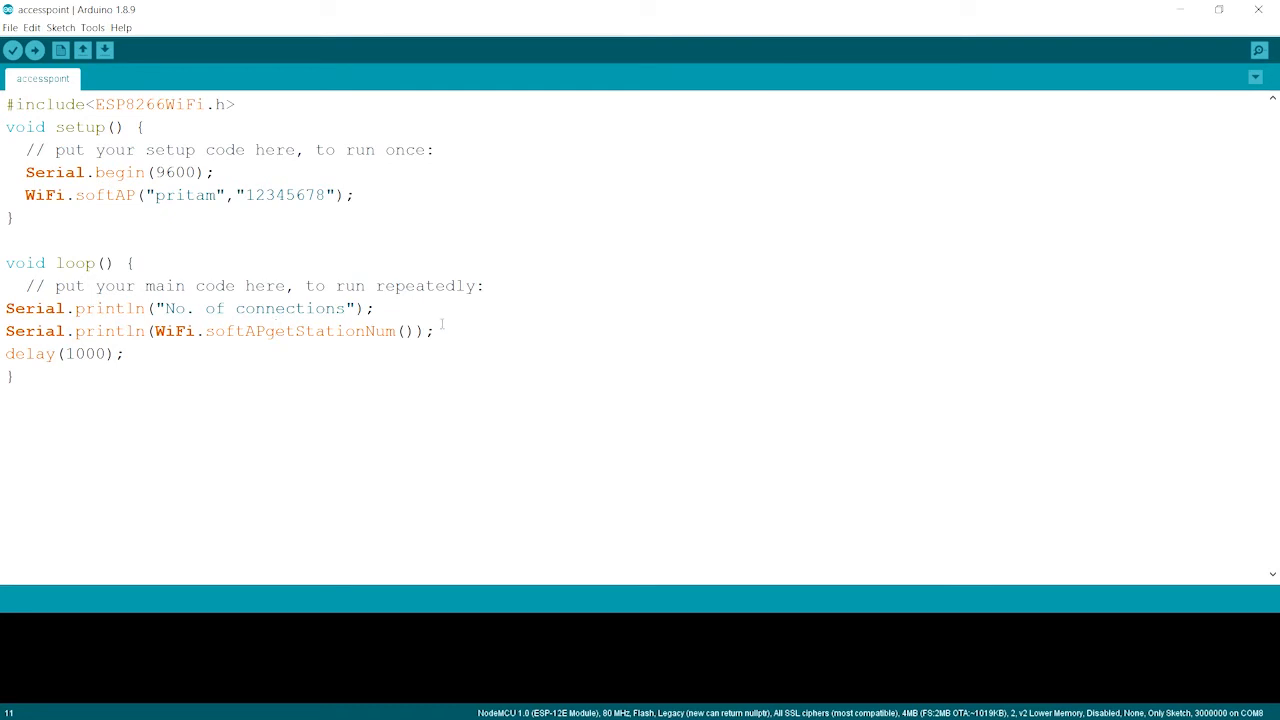
mouse_move(248, 354)
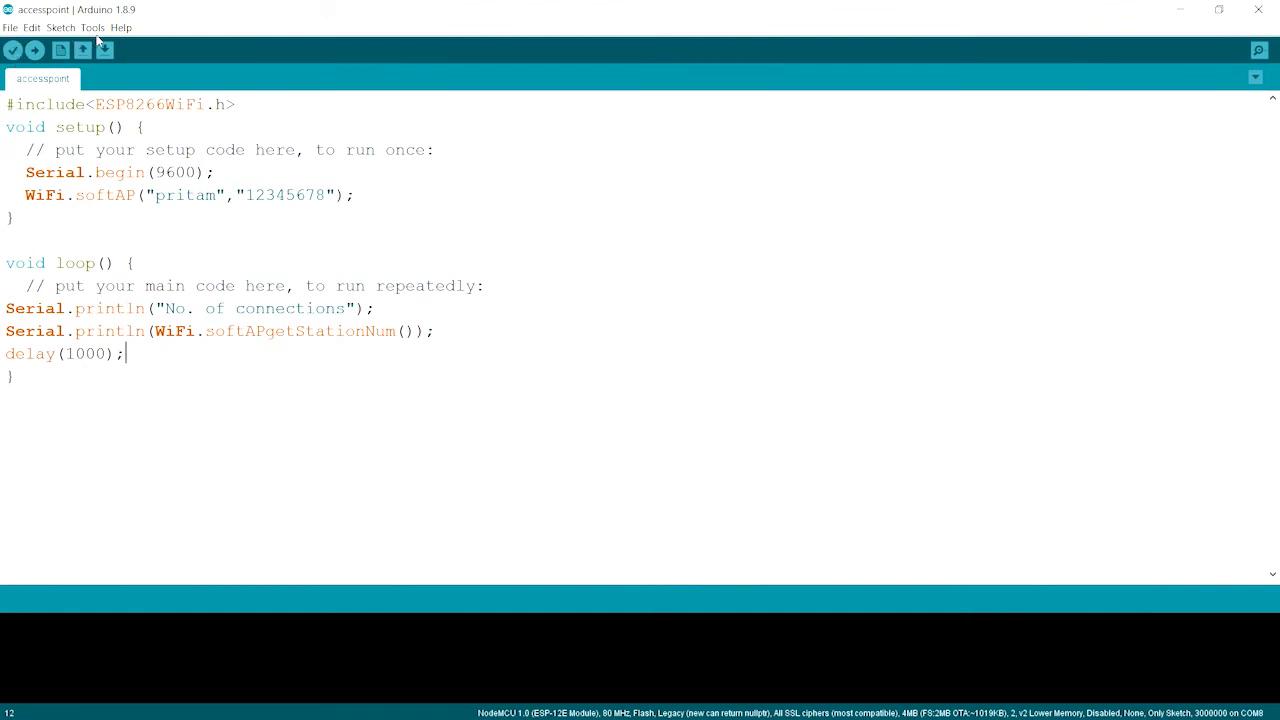
Confirm NodeMCU on COM8 under Tools and upload; it fails with Invalid head of packet (0x01).
left_click(92, 27)
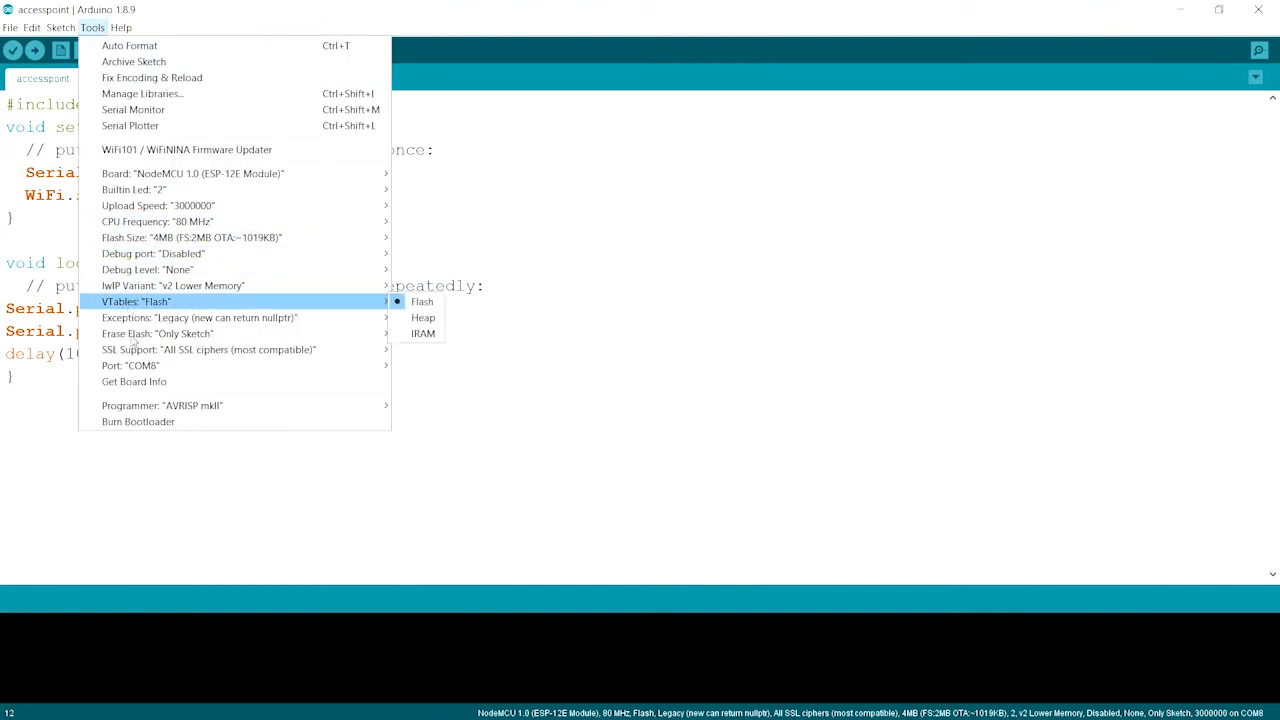
mouse_move(134, 381)
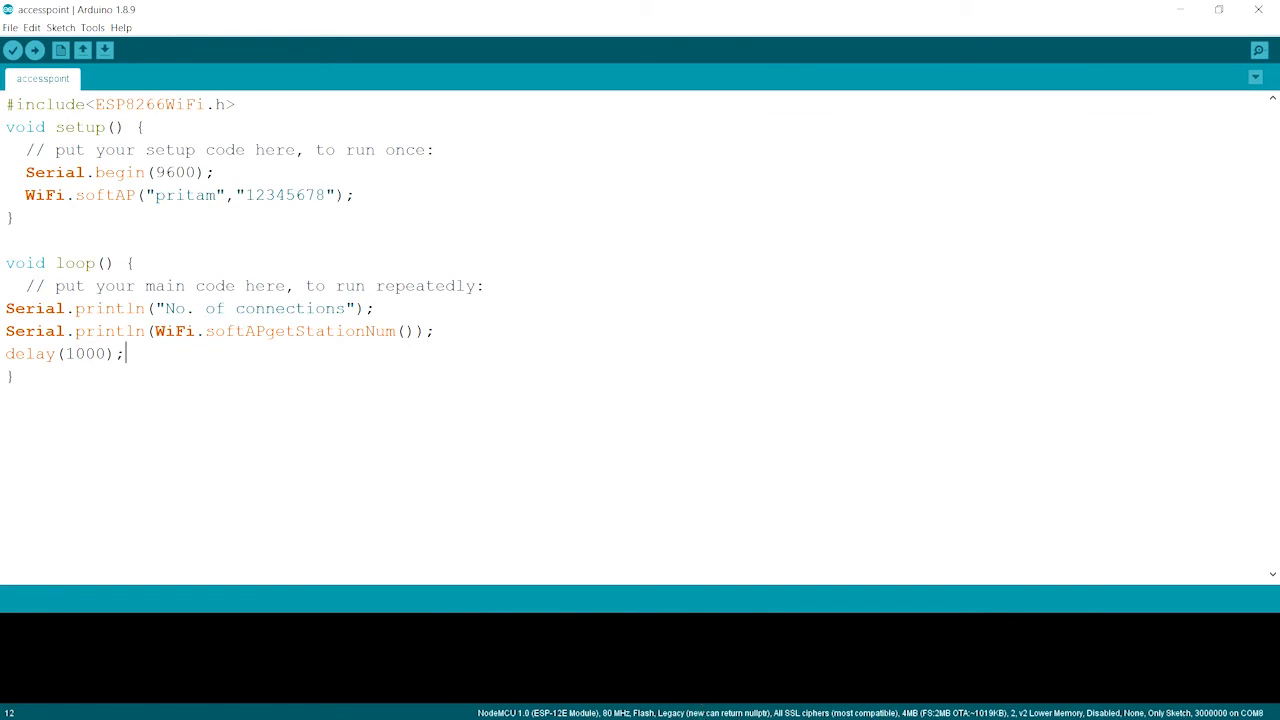
mouse_move(472, 712)
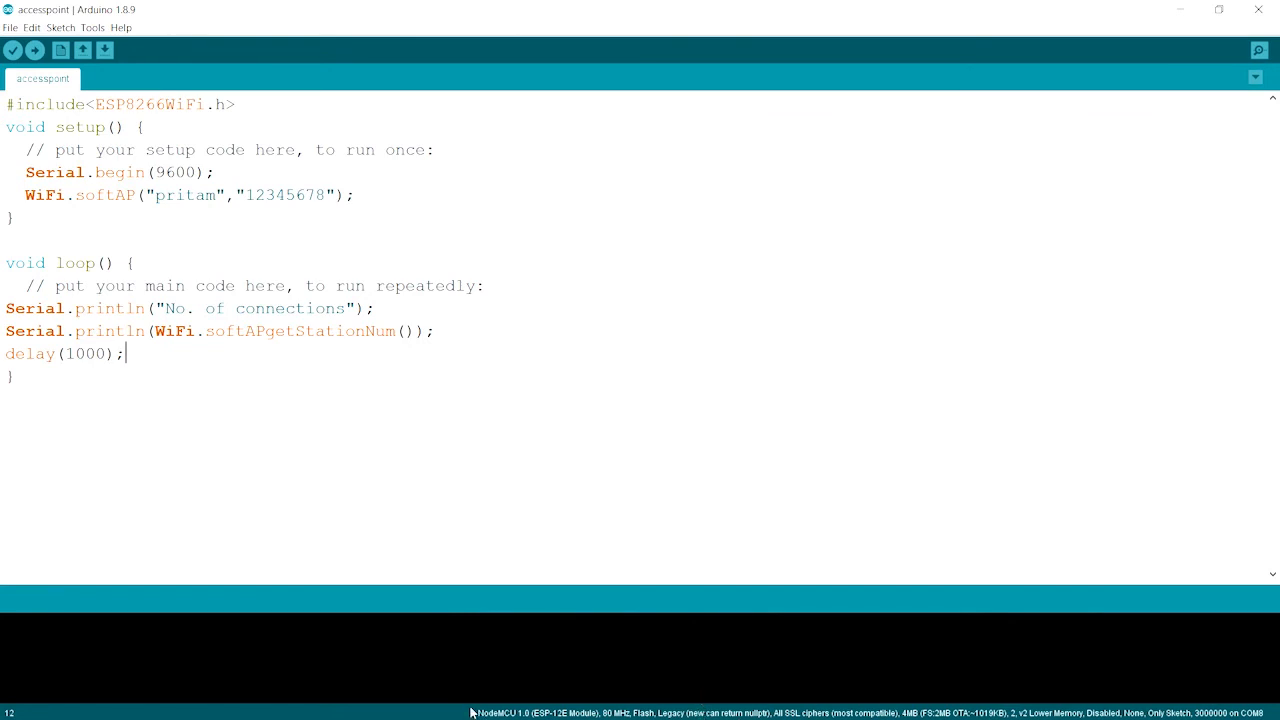
mouse_move(500, 708)
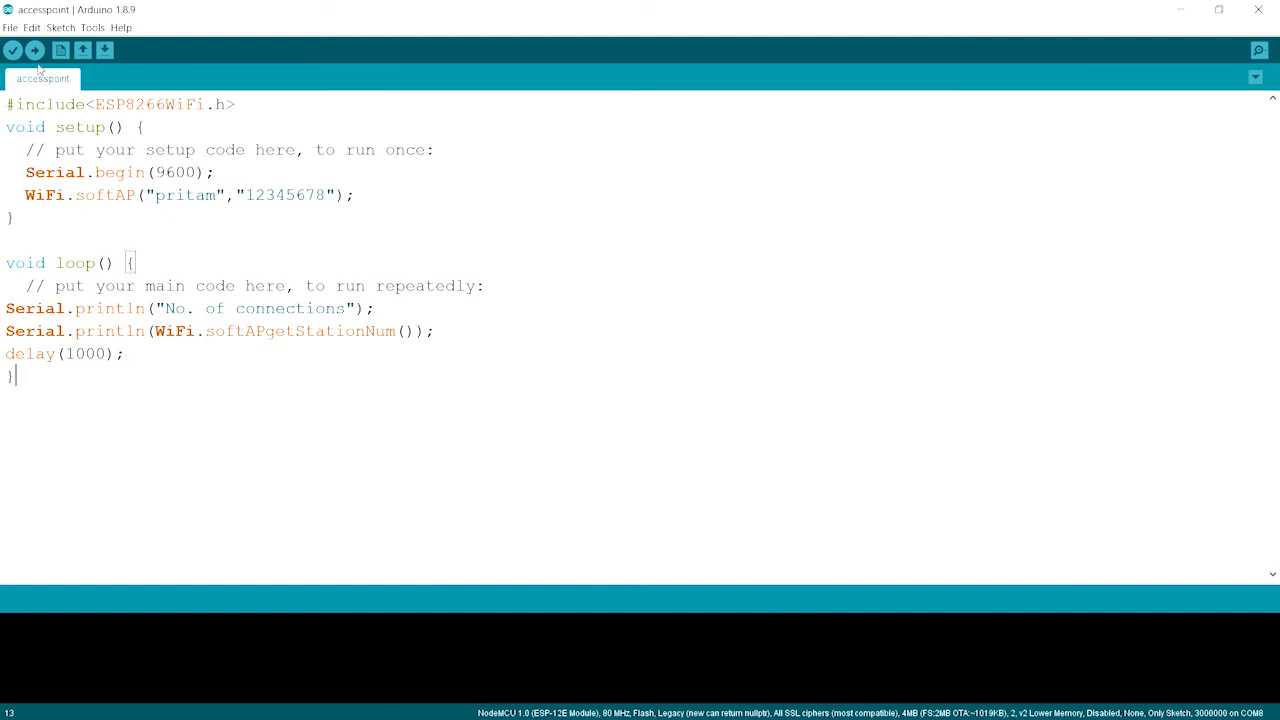
left_click(34, 50)
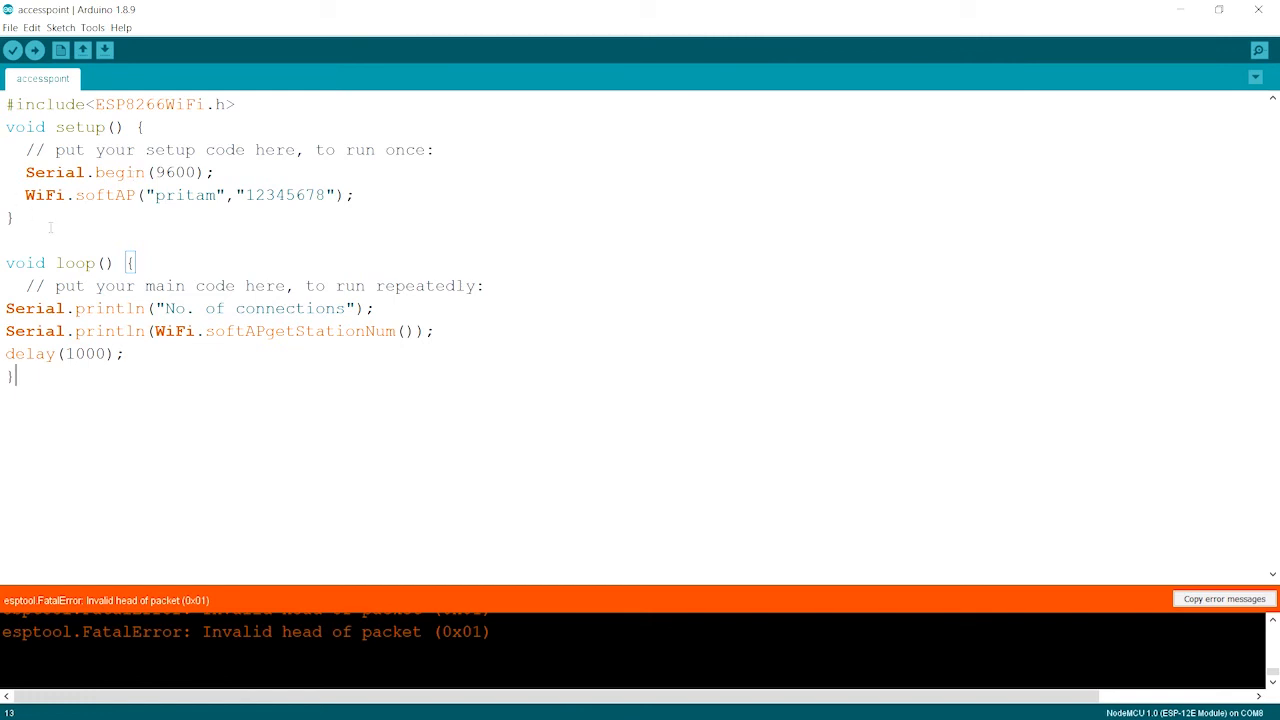
mouse_move(169, 620)
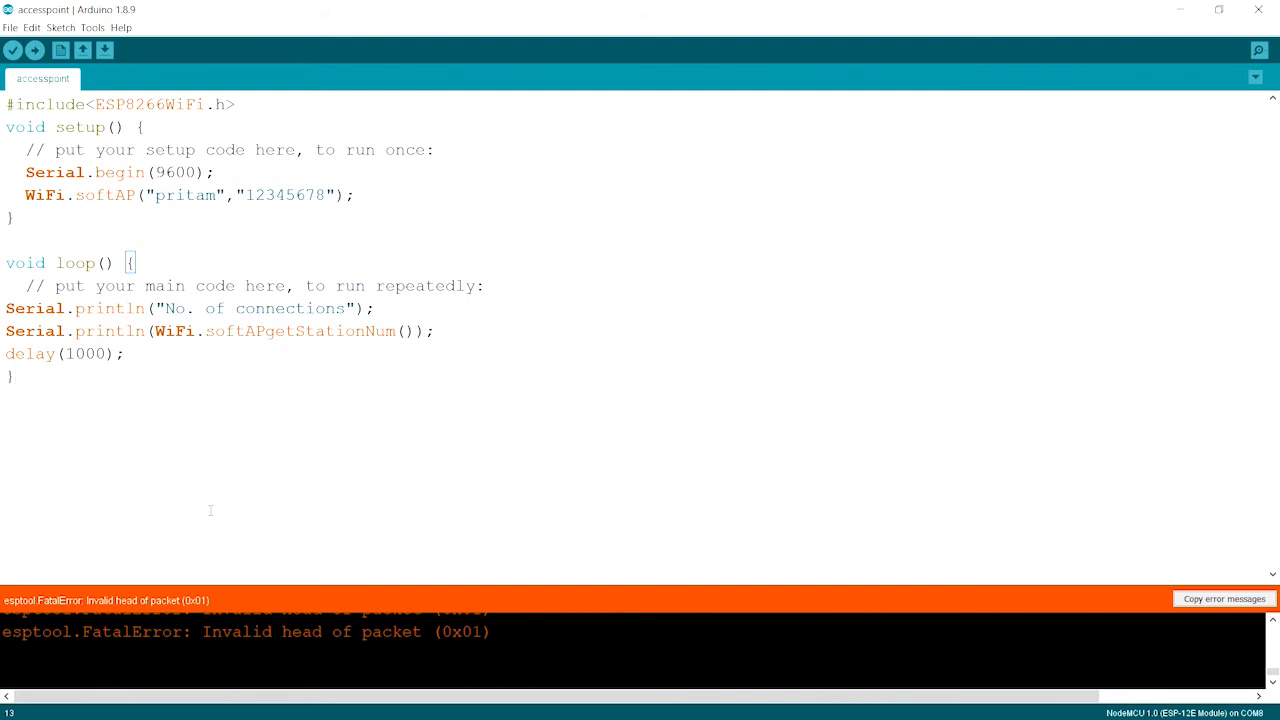
Retry the upload until Done uploading, then watch Serial Monitor report No. of connections 0.
left_click(34, 50)
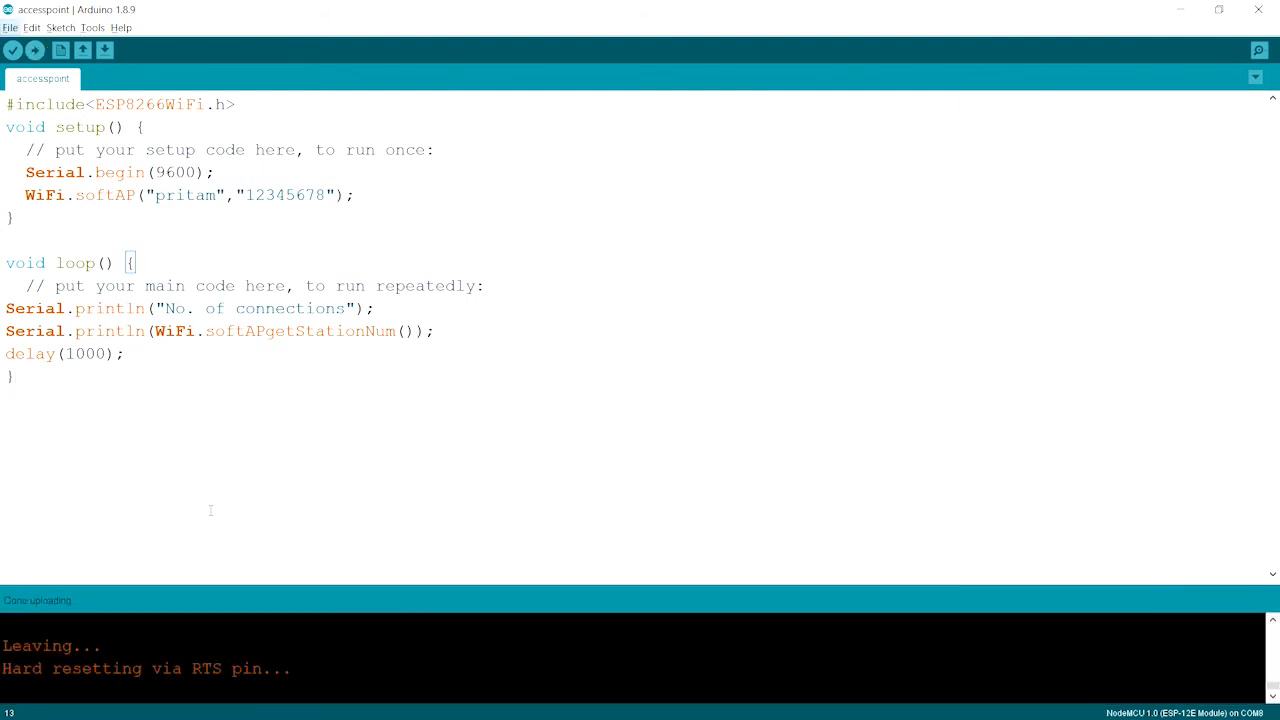
left_click(34, 50)
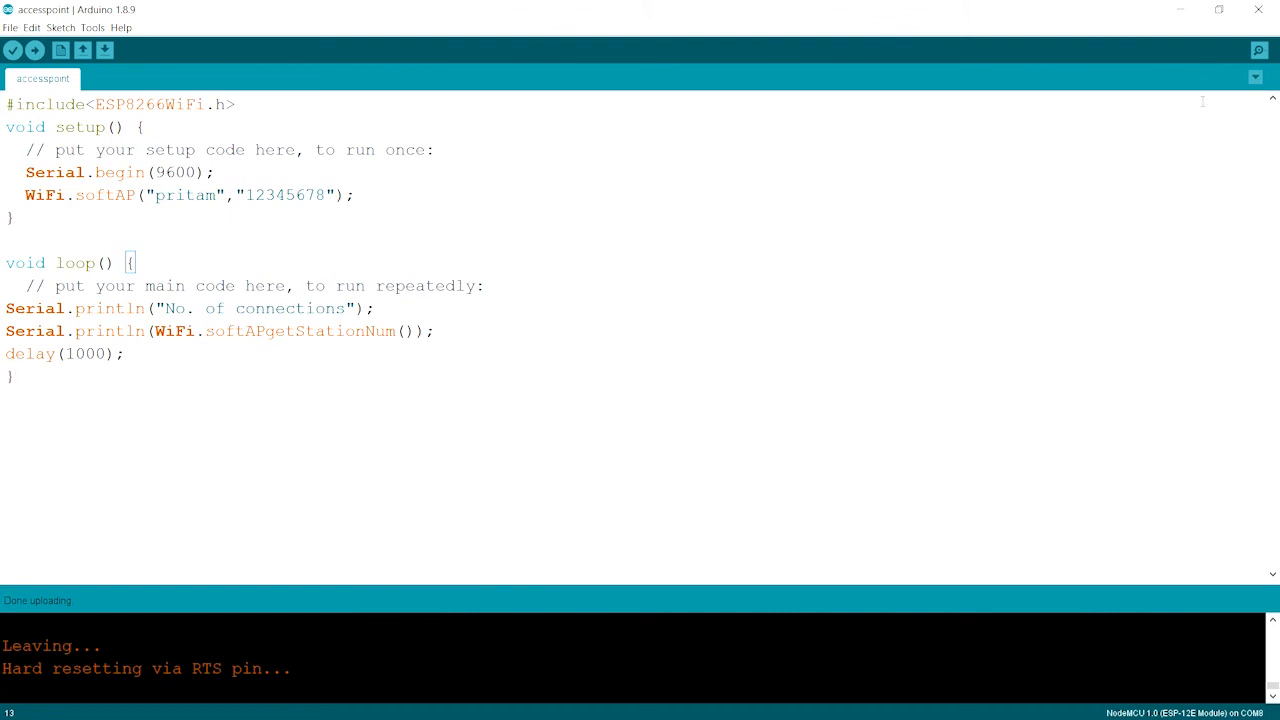
mouse_move(1259, 50)
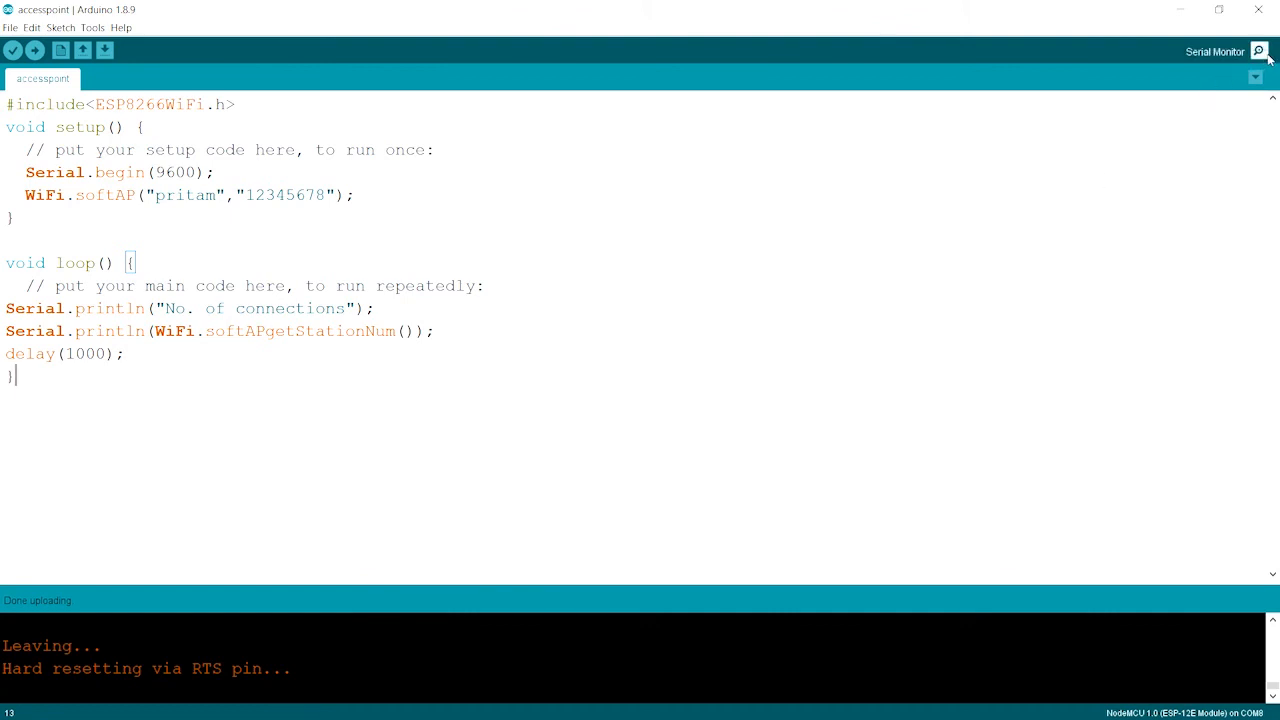
left_click(1259, 50)
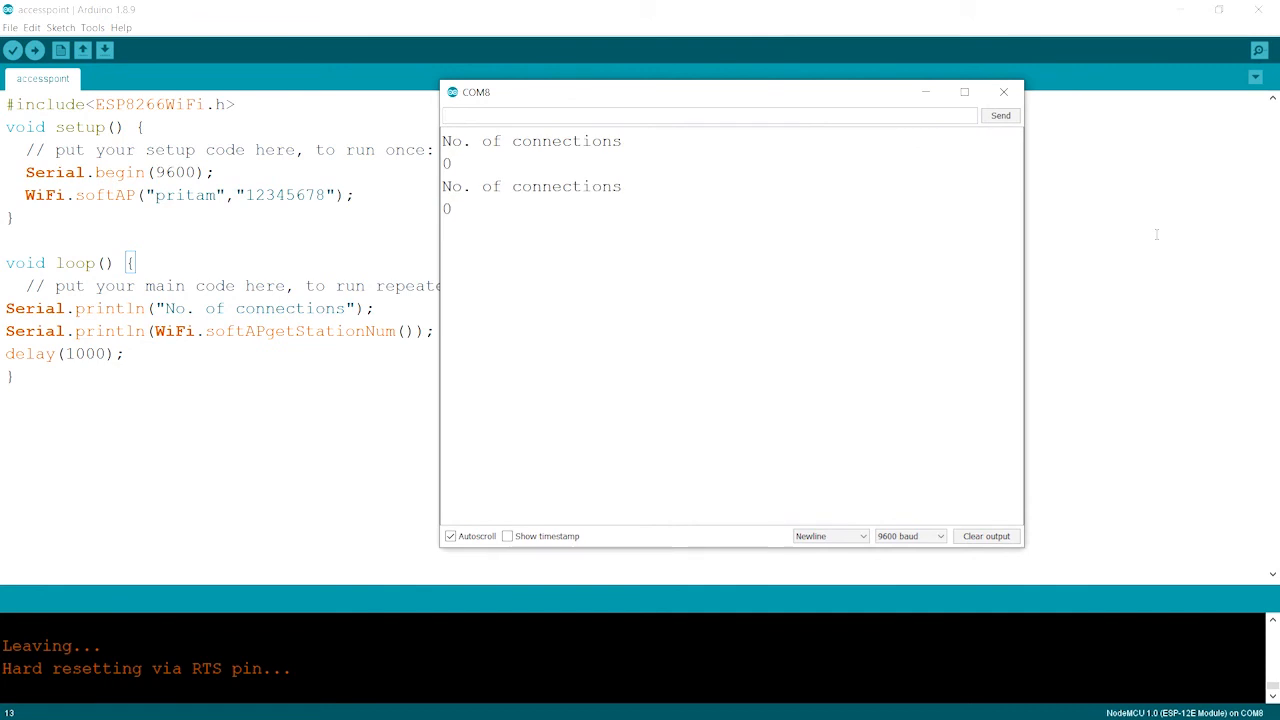